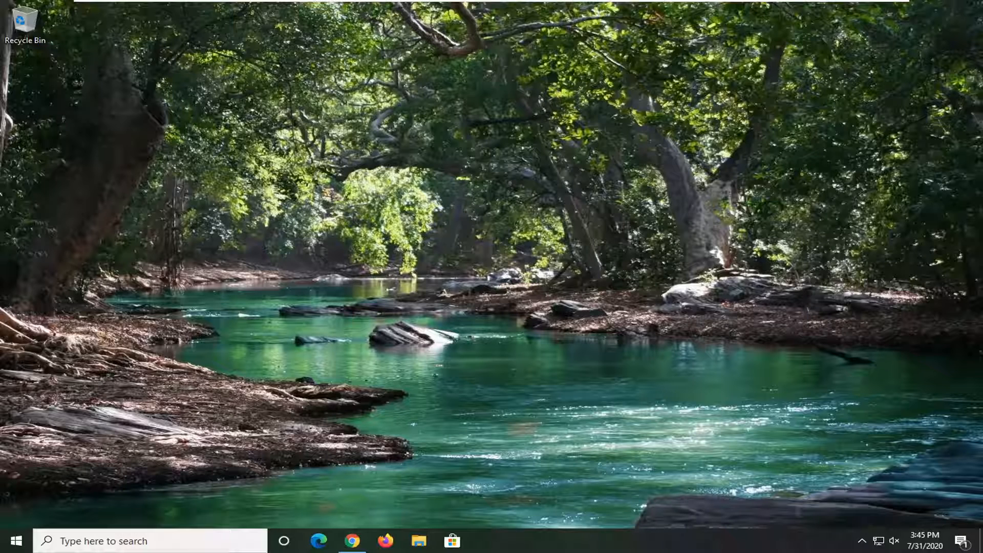
mouse_move(487, 293)
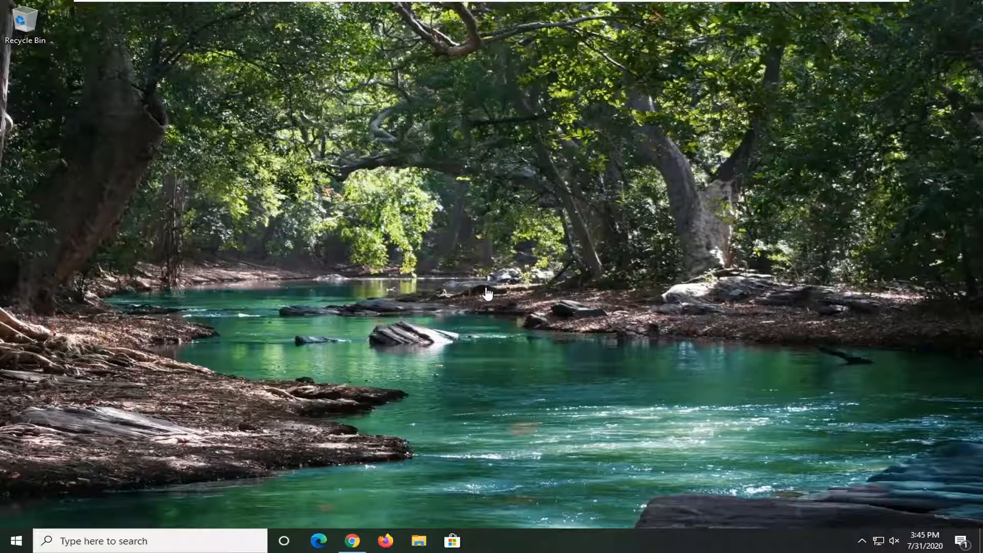
- Open the Start menu from the taskbar Start button
left_click(12, 540)
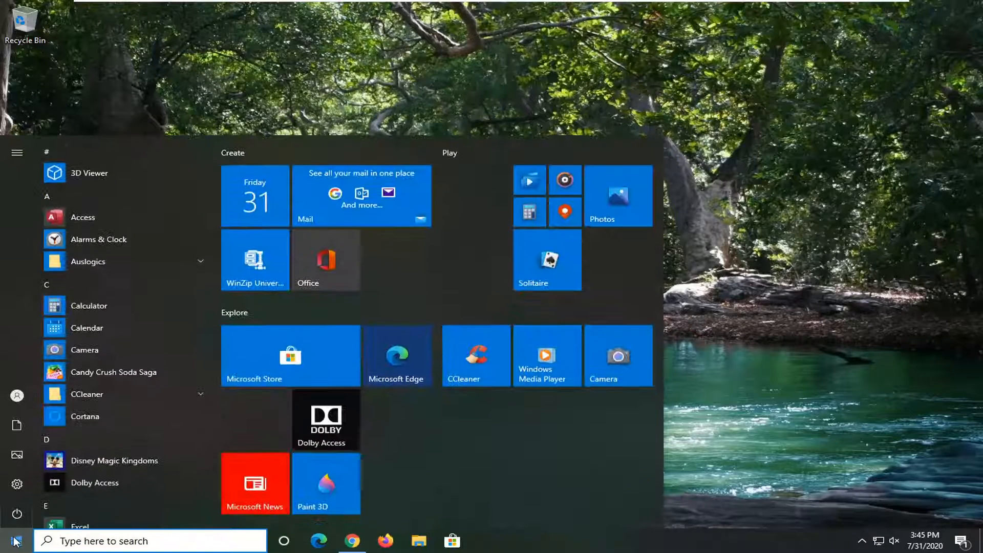
left_click(17, 153)
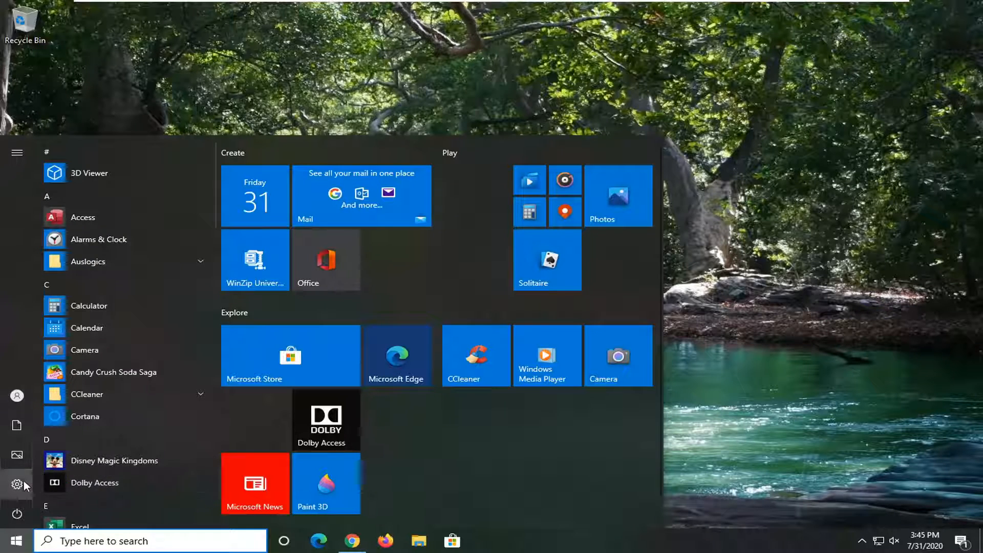
- Go to Settings > Time & Language > Region and scroll to the regional format data
left_click(17, 485)
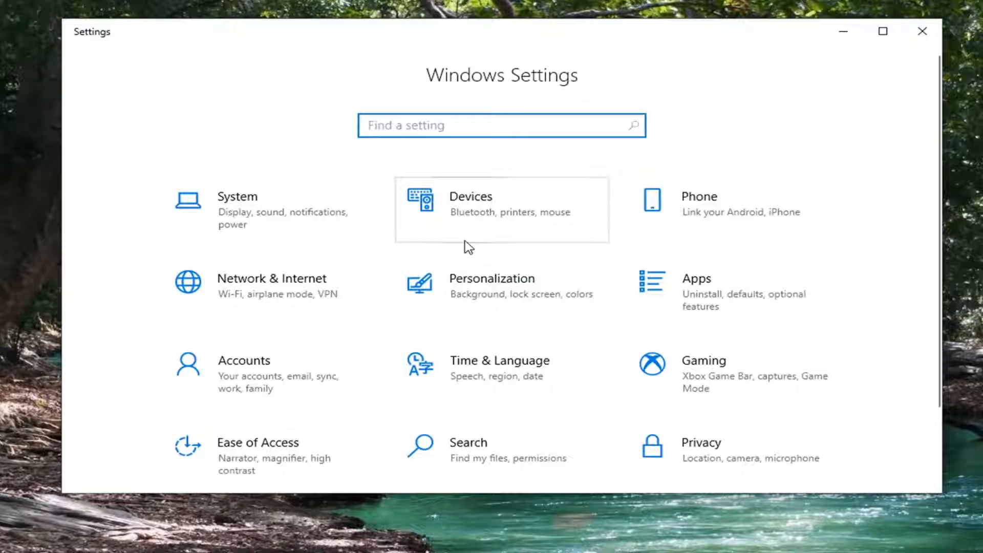
mouse_move(505, 305)
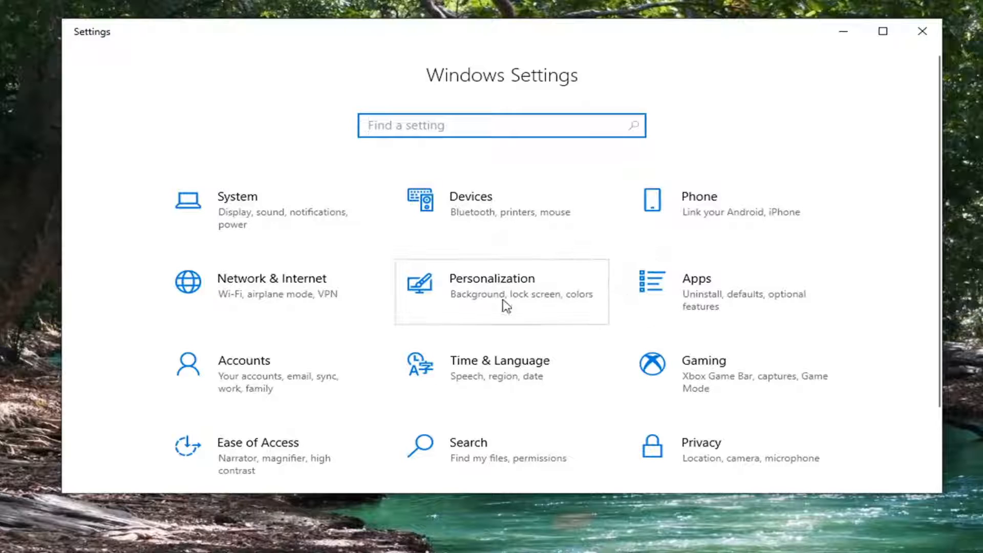
left_click(500, 360)
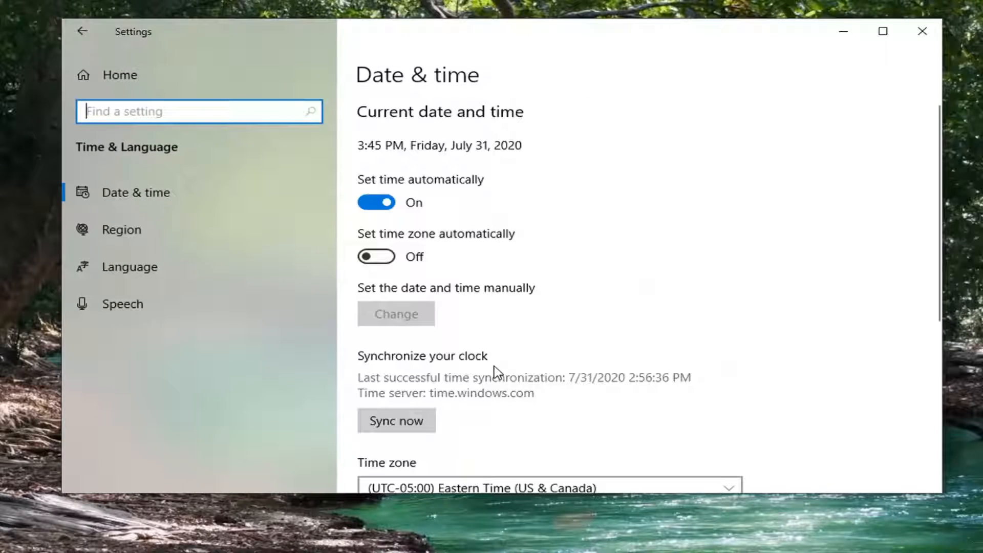
mouse_move(121, 229)
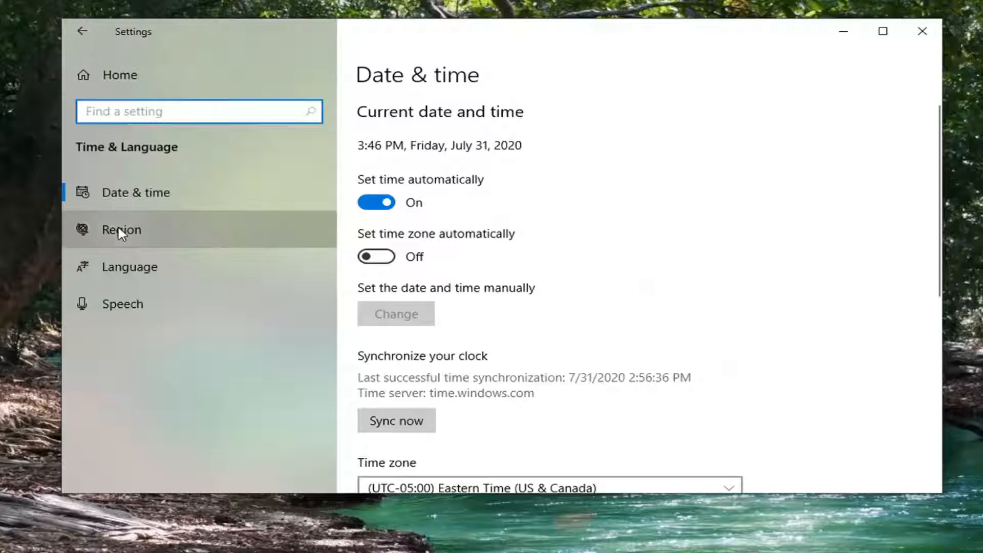
left_click(120, 229)
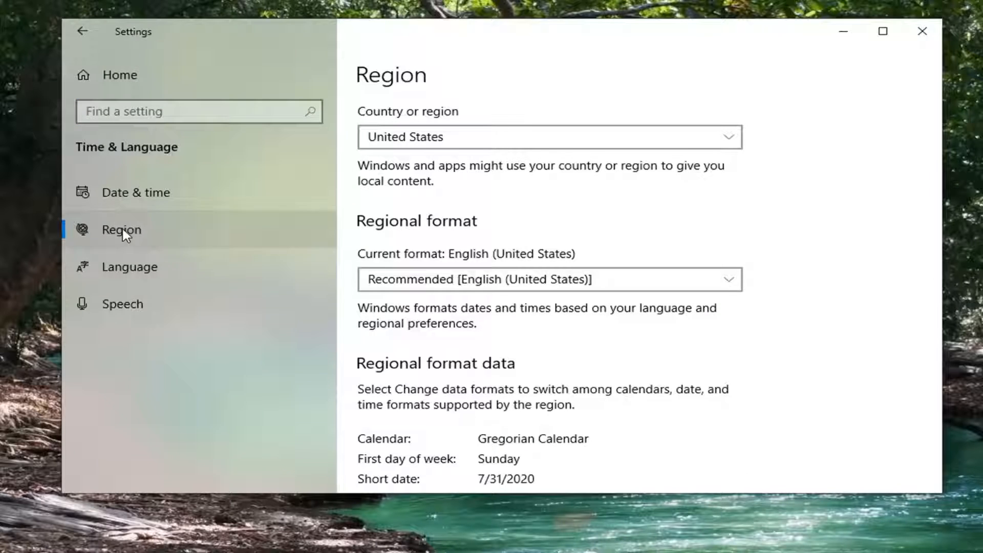
scroll("down", 3)
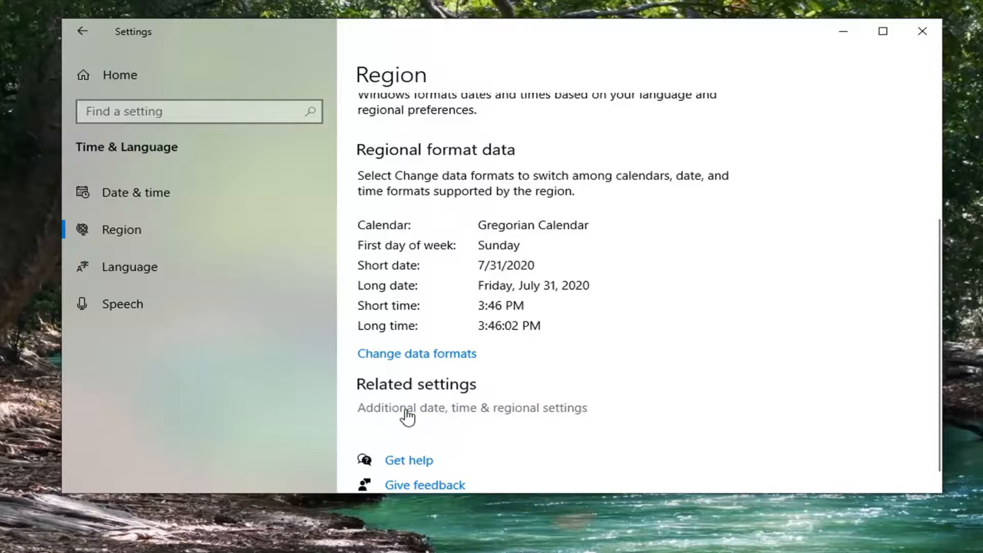
mouse_move(496, 415)
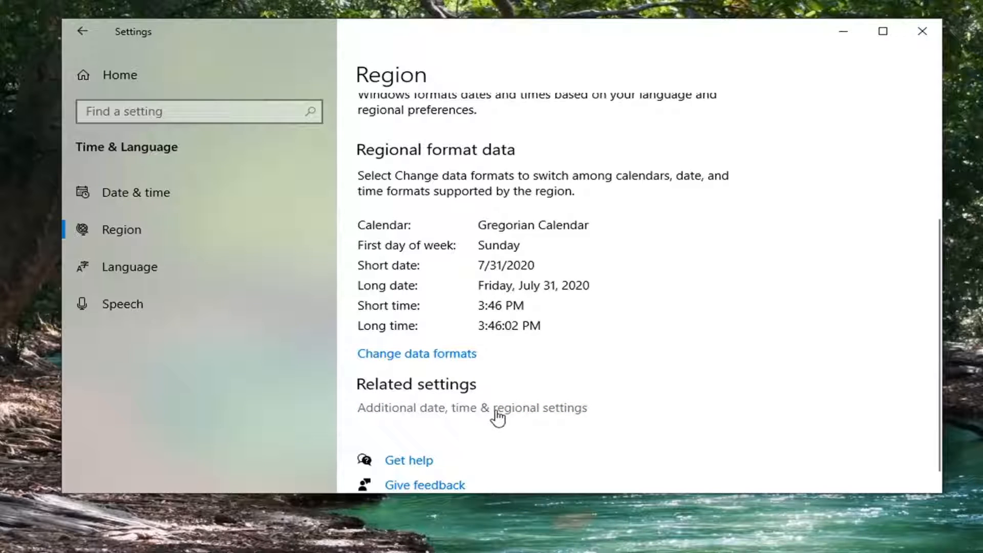
- Open 'Additional date, time & regional settings', then 'Change date, time, or number formats'
left_click(472, 407)
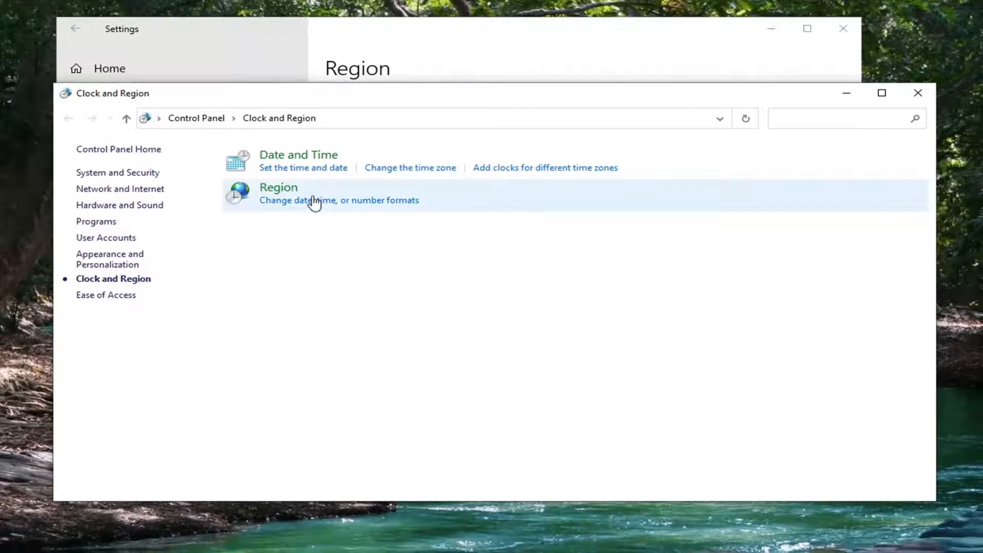
mouse_move(457, 226)
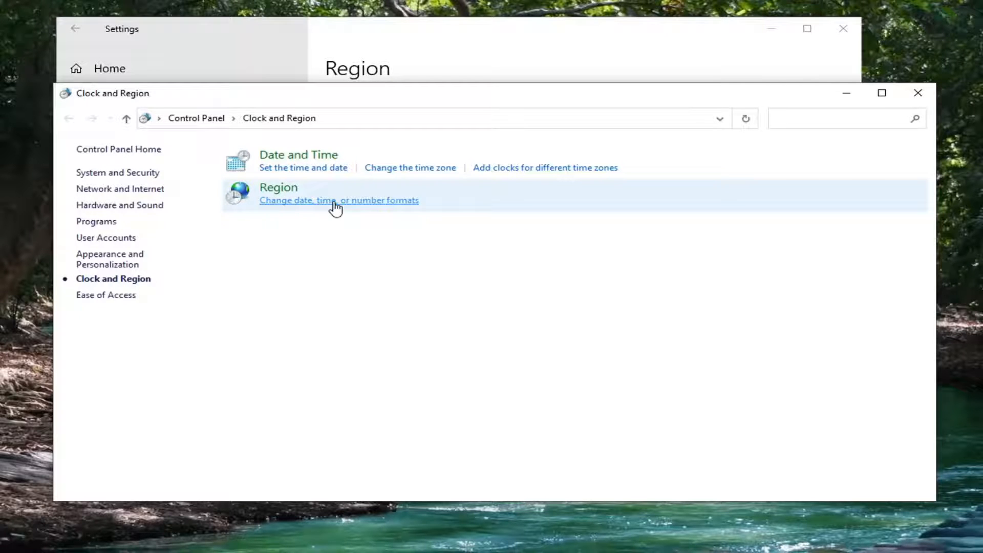
left_click(338, 200)
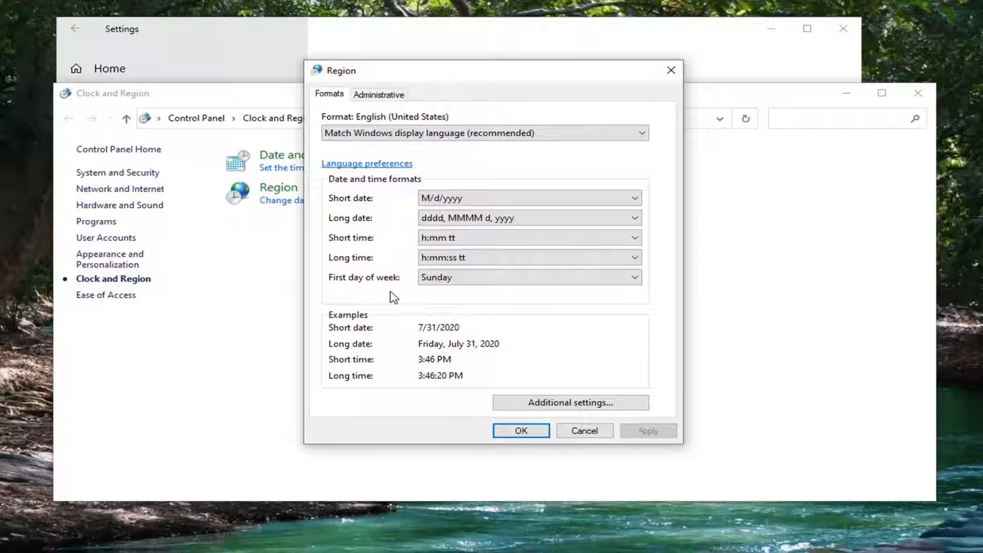
- Set First day of week to Wednesday in the Formats tab and apply
left_click(633, 276)
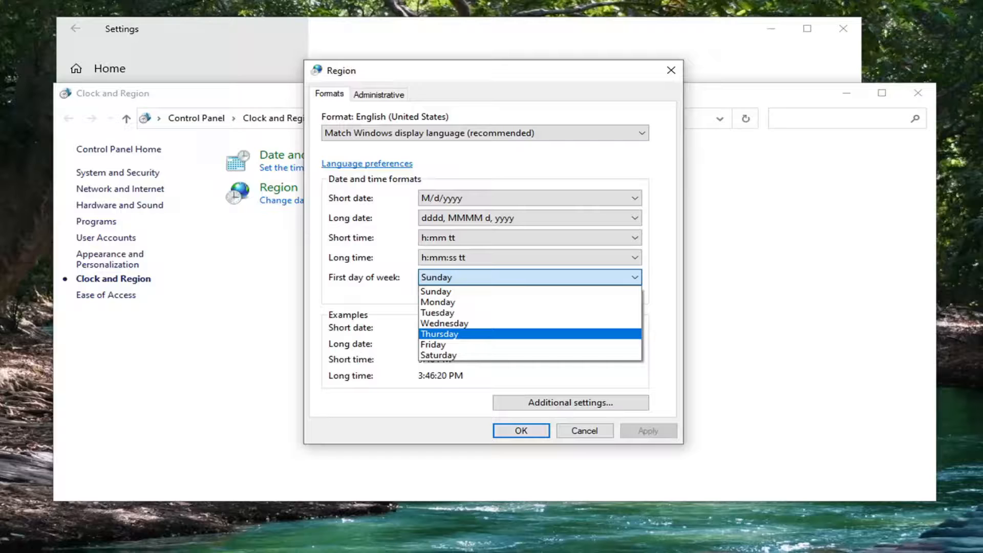
mouse_move(517, 344)
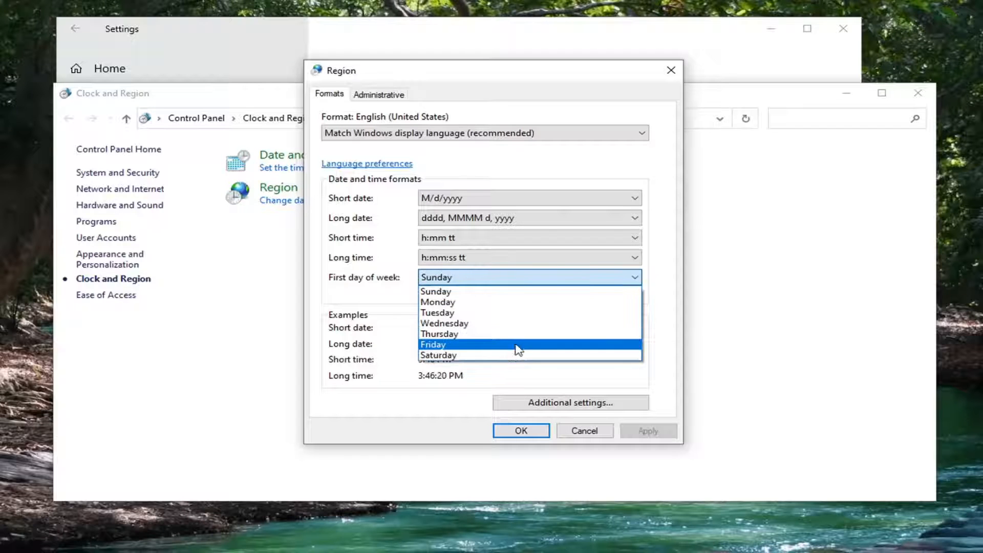
mouse_move(445, 323)
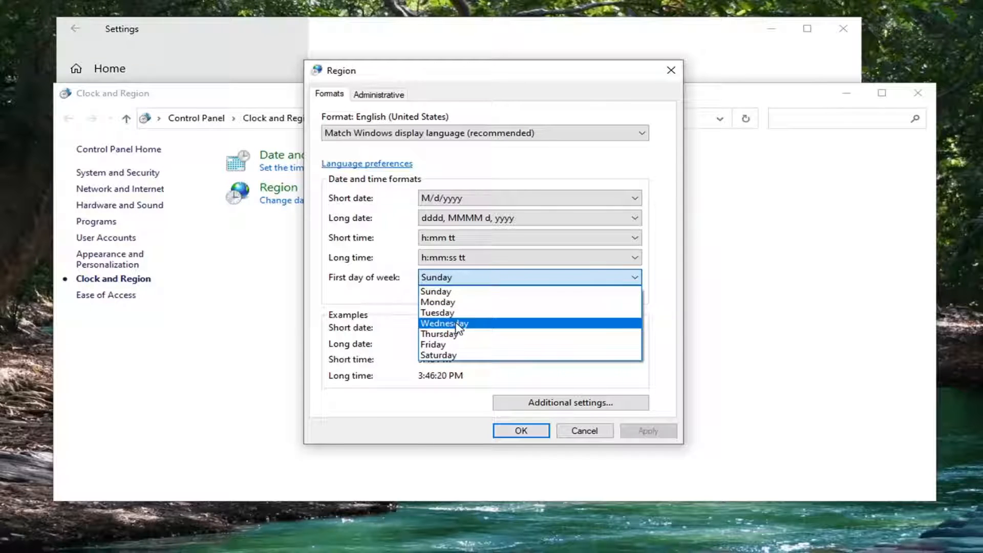
left_click(435, 291)
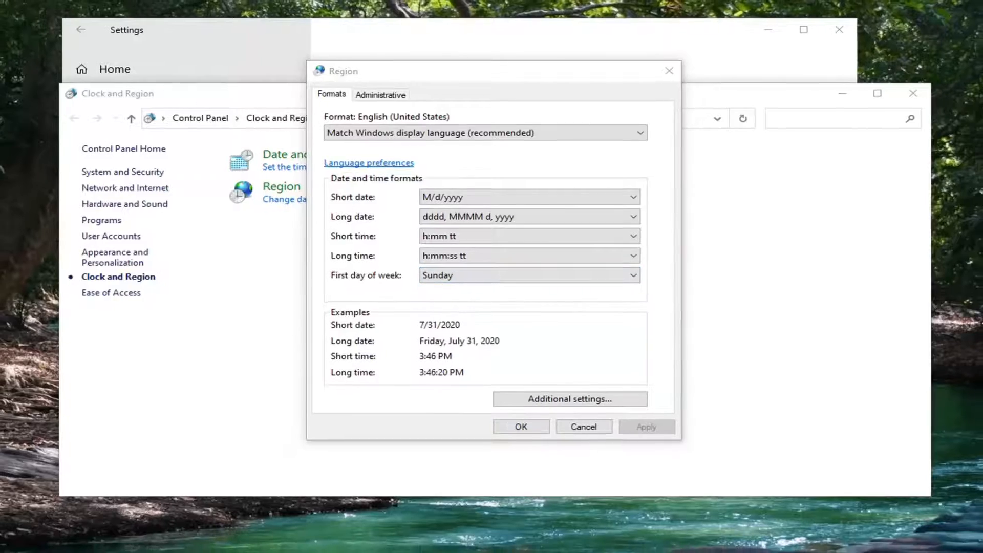
left_click(924, 541)
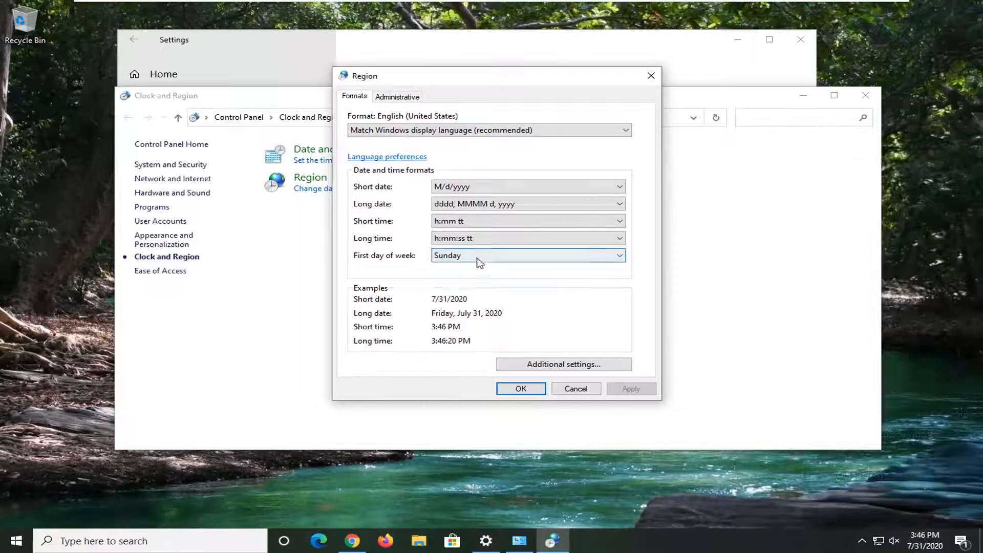
left_click(630, 389)
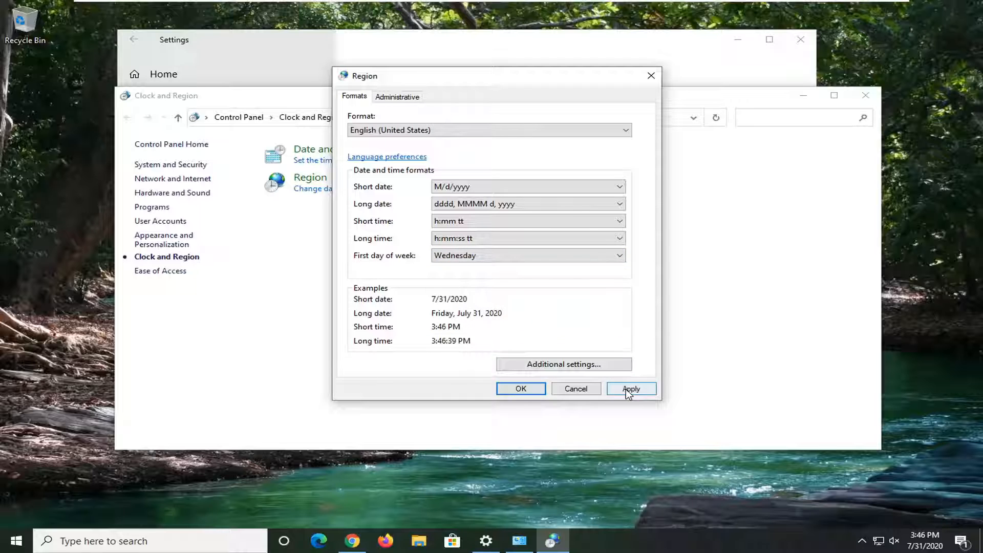
left_click(520, 389)
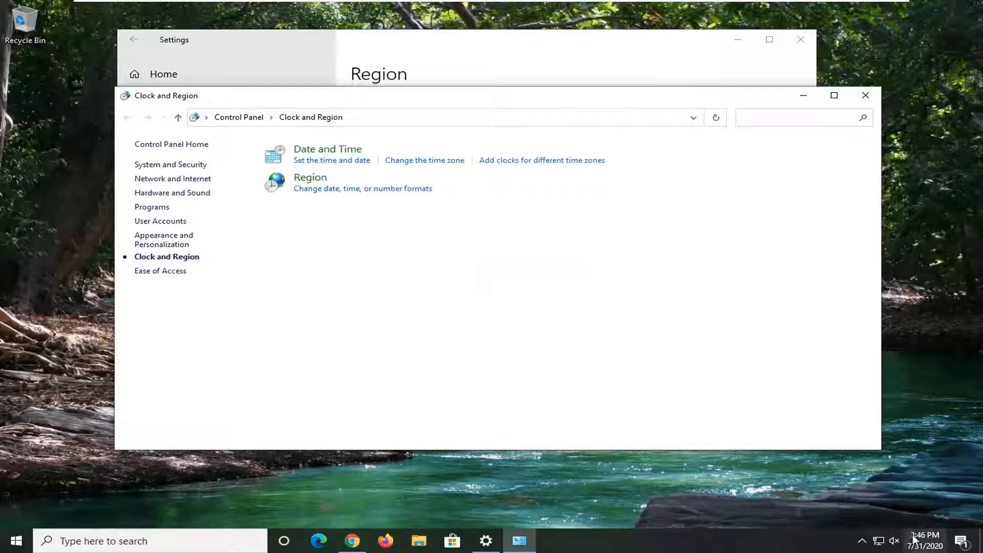
- Close the Clock and Region Control Panel window
left_click(924, 541)
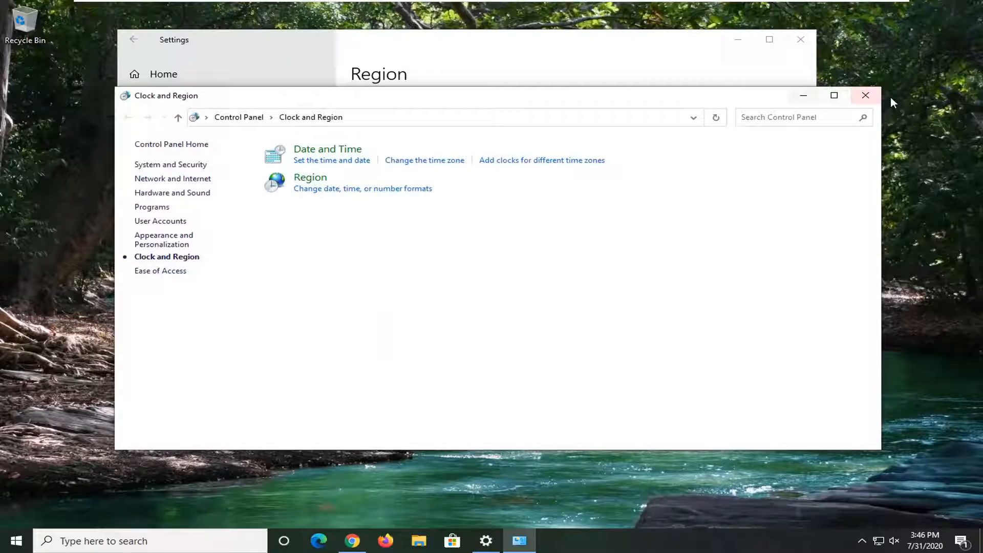
left_click(866, 95)
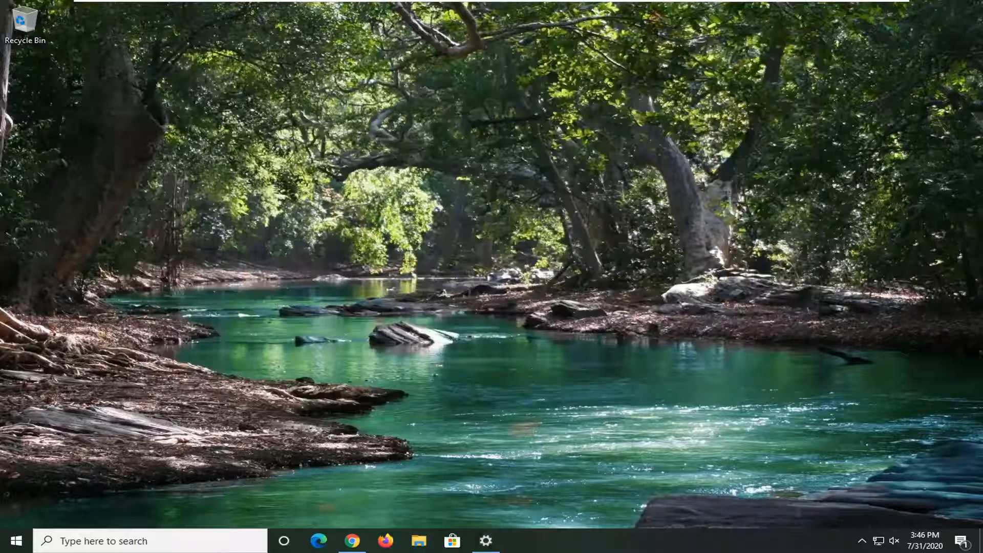